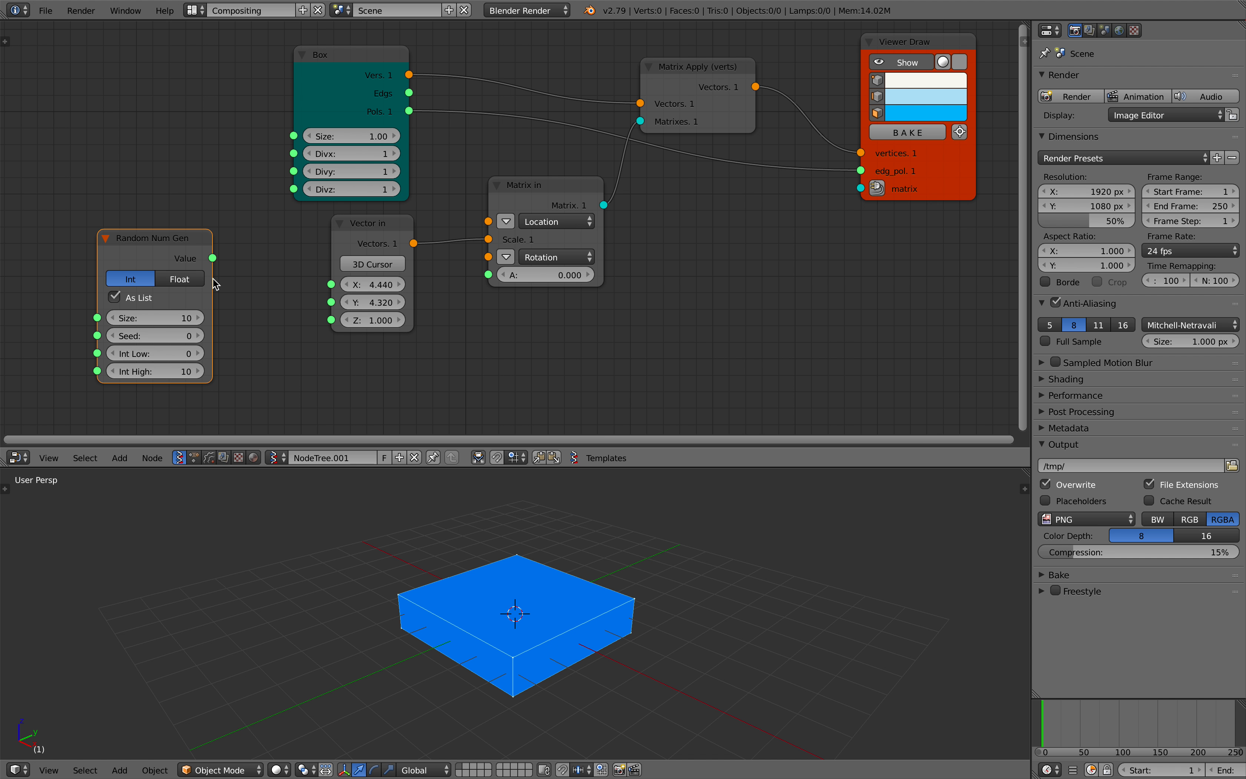
mouse_move(178, 279)
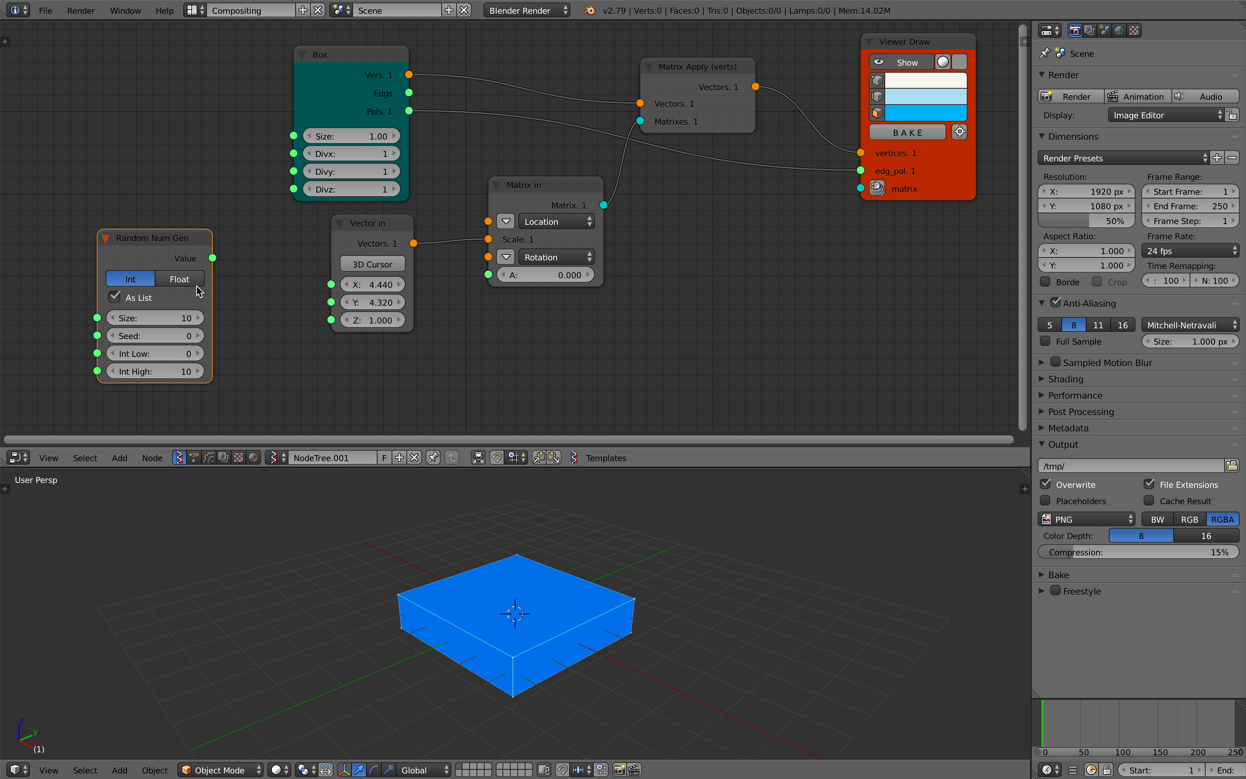
Step: Switch the Random Num Gen node to Float output for decimal scale values
click(180, 278)
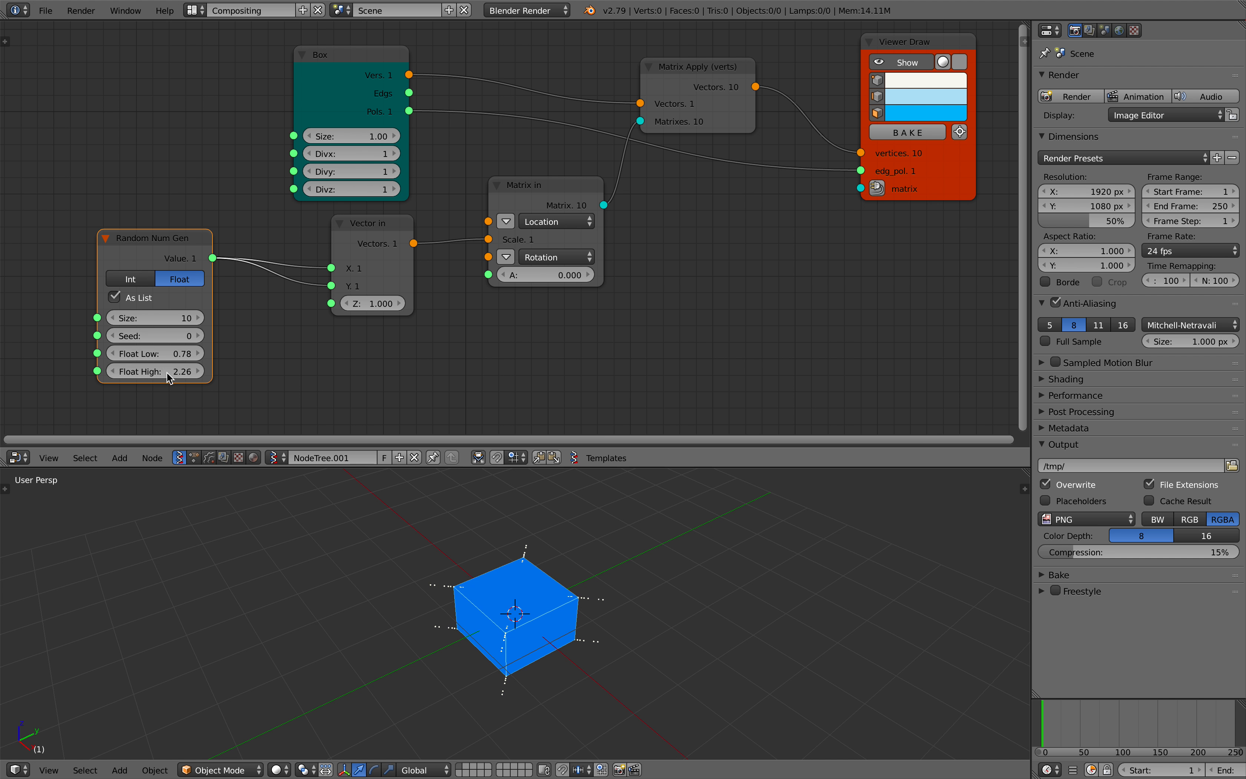
mouse_move(232, 365)
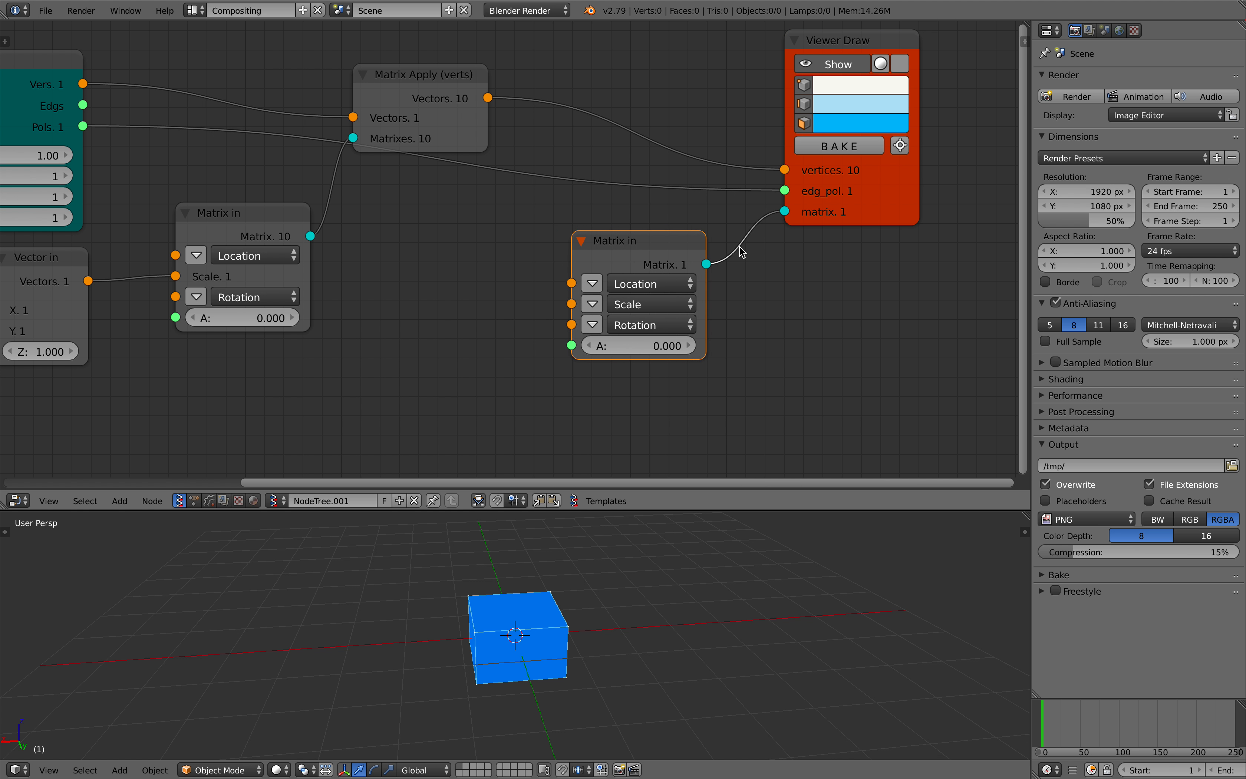
mouse_move(549, 233)
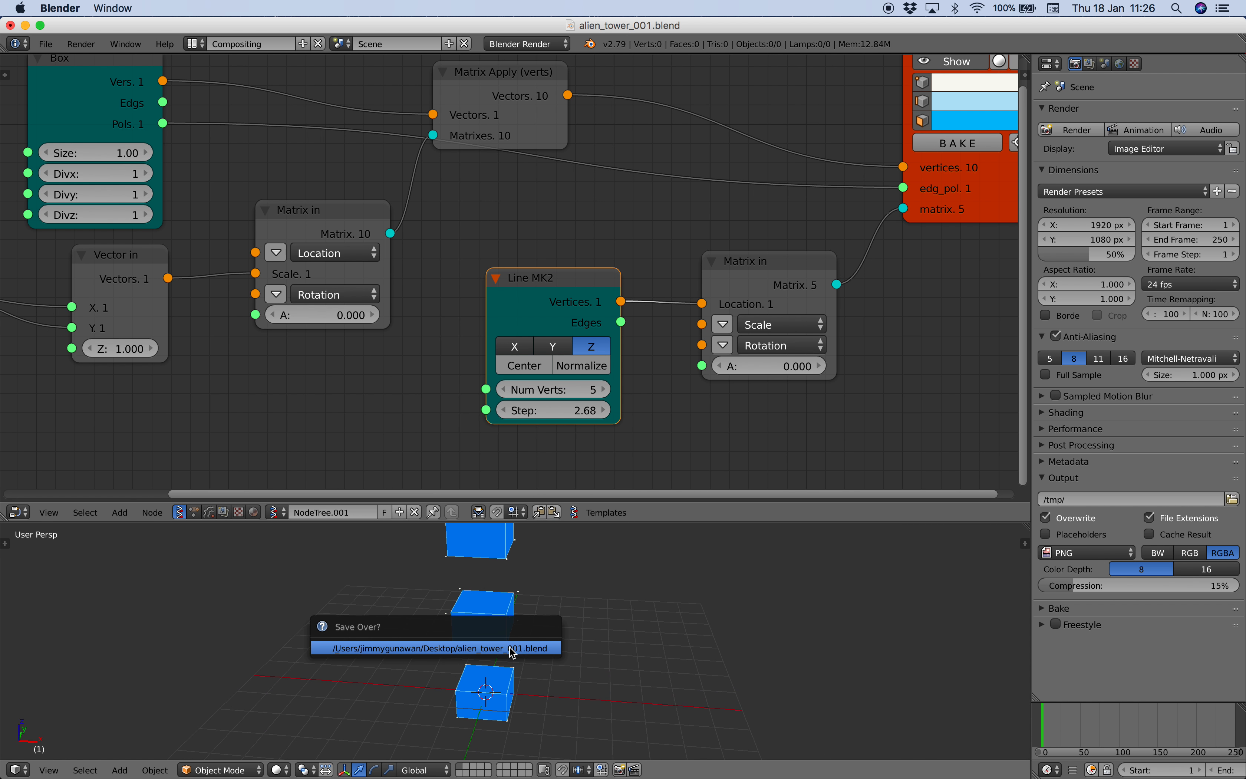
Step: Confirm the save overwrite, then add an Integer node and a Float node via search ('flo')
click(435, 647)
text(int)
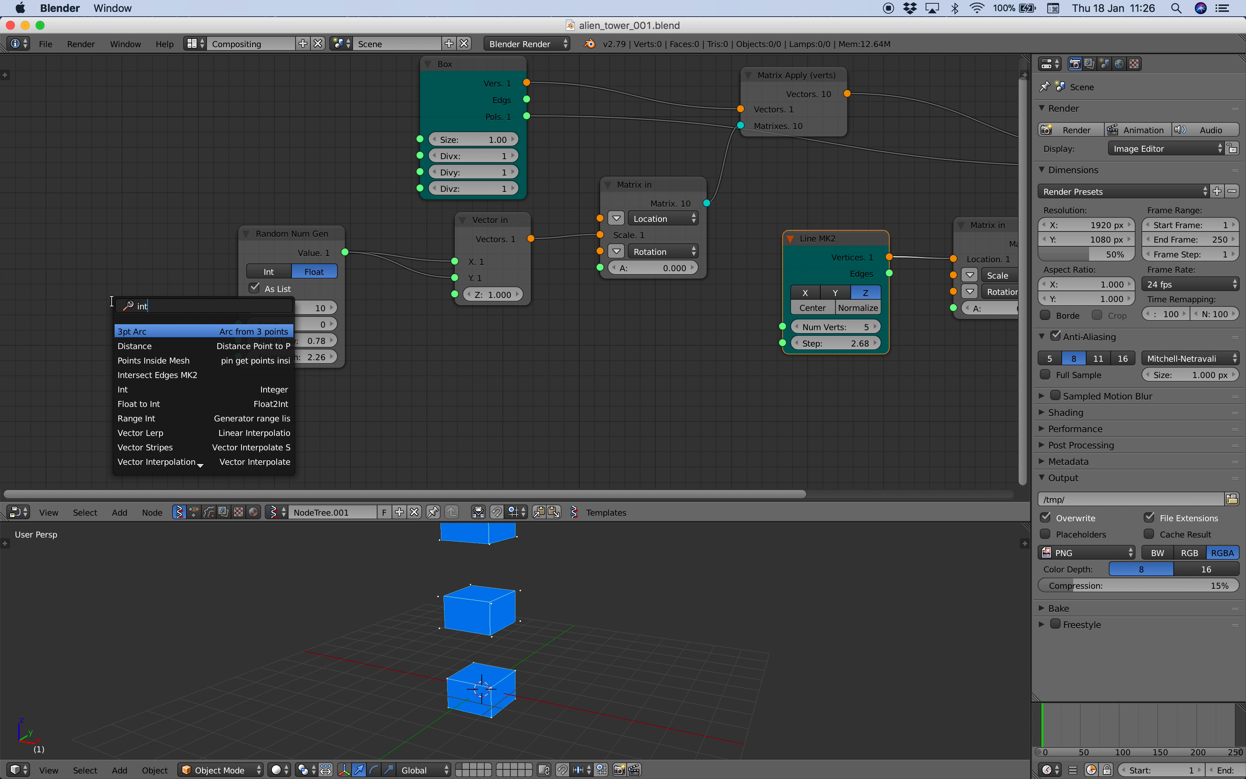
click(123, 389)
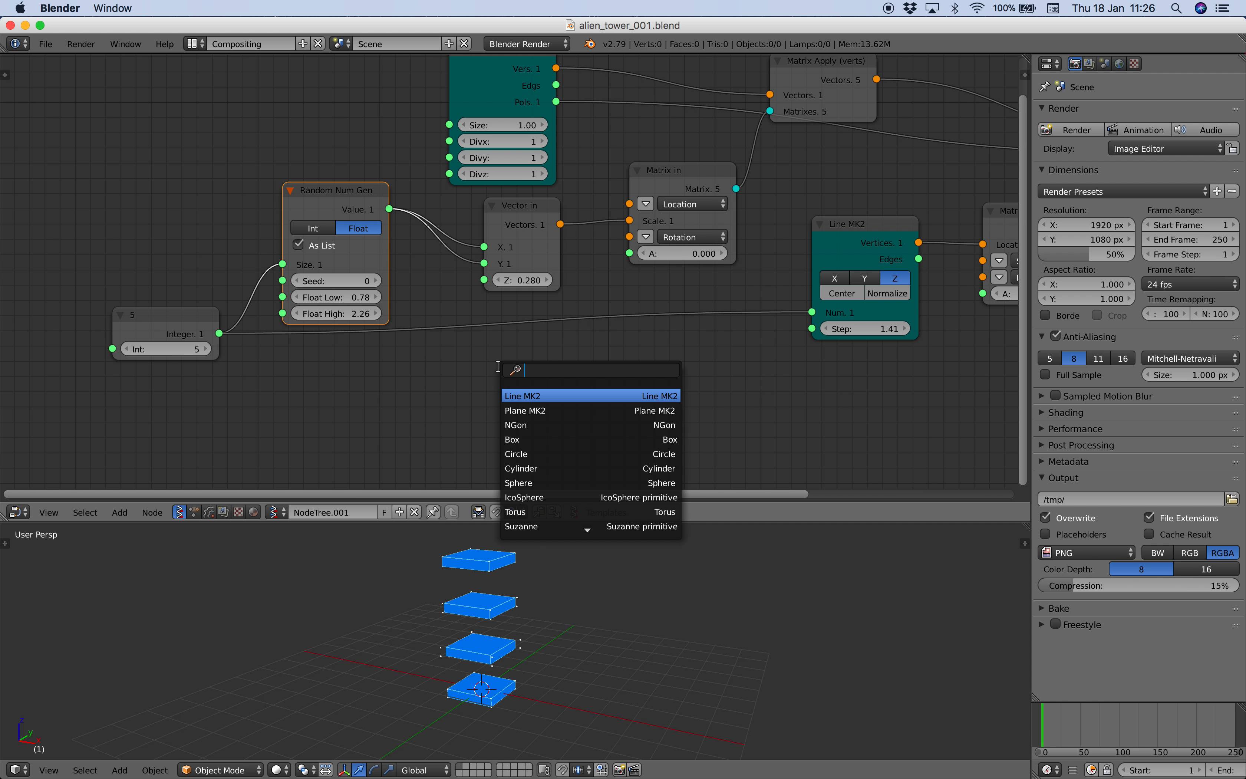
text(flo)
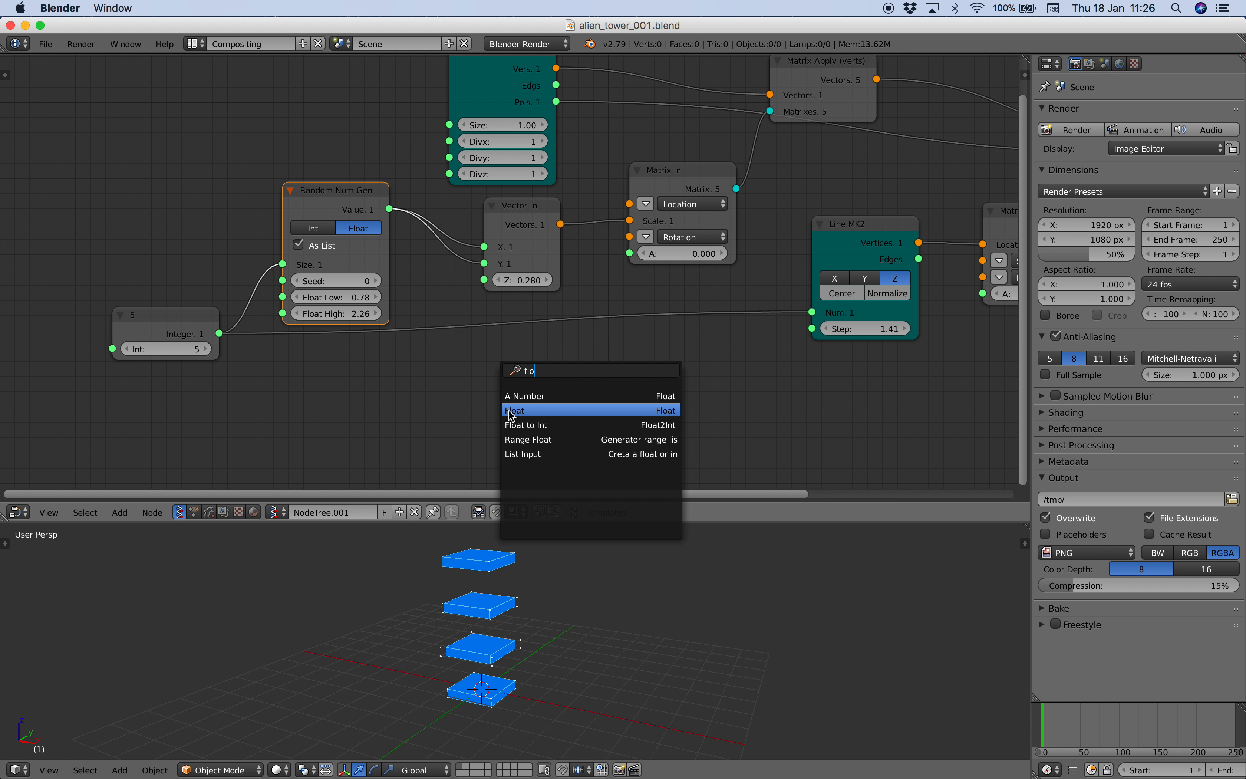
click(515, 410)
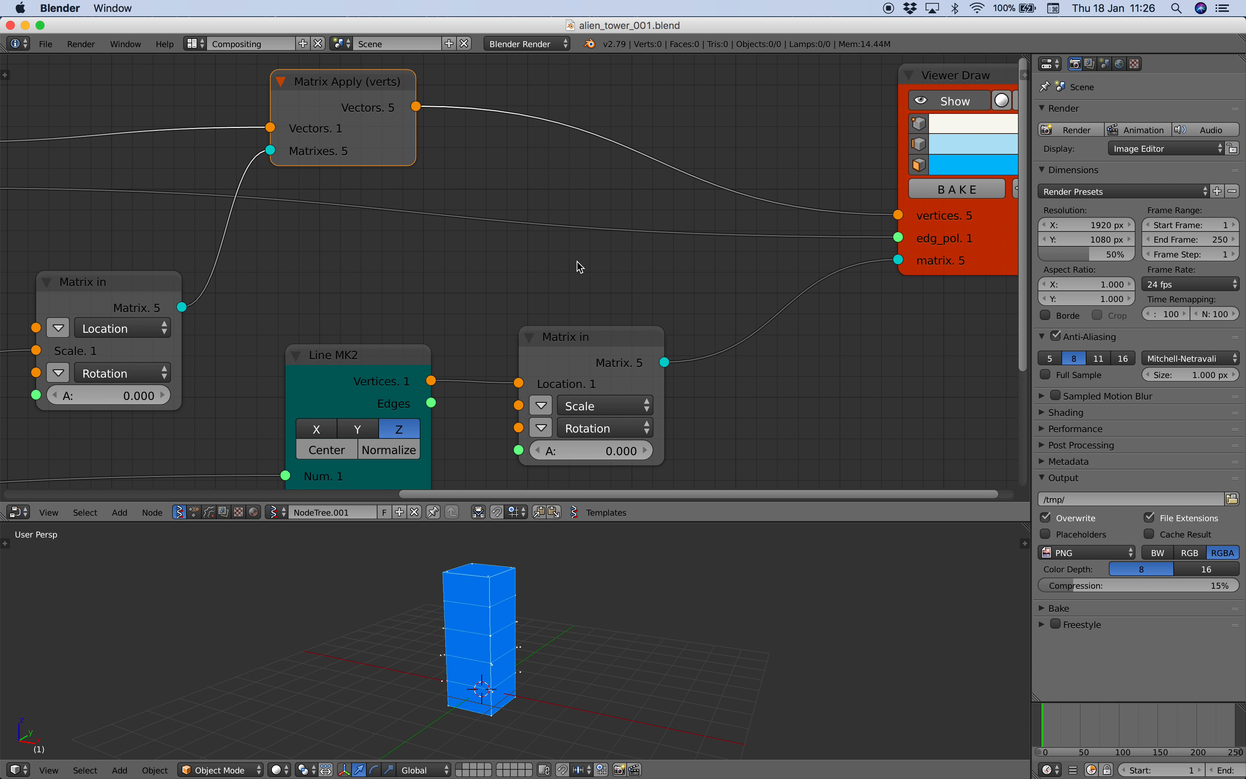
Step: Add a List Repeater node via search ('list re') to repeat the box polygons
text(list re)
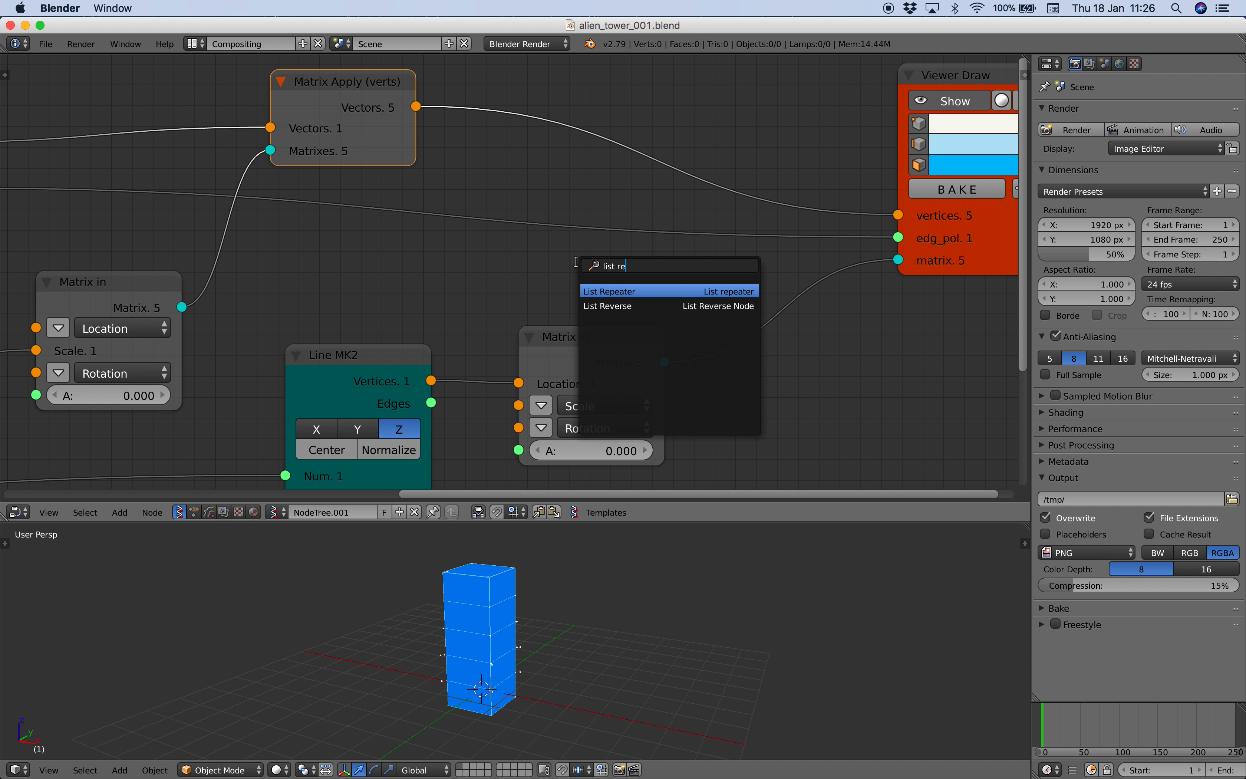
click(610, 290)
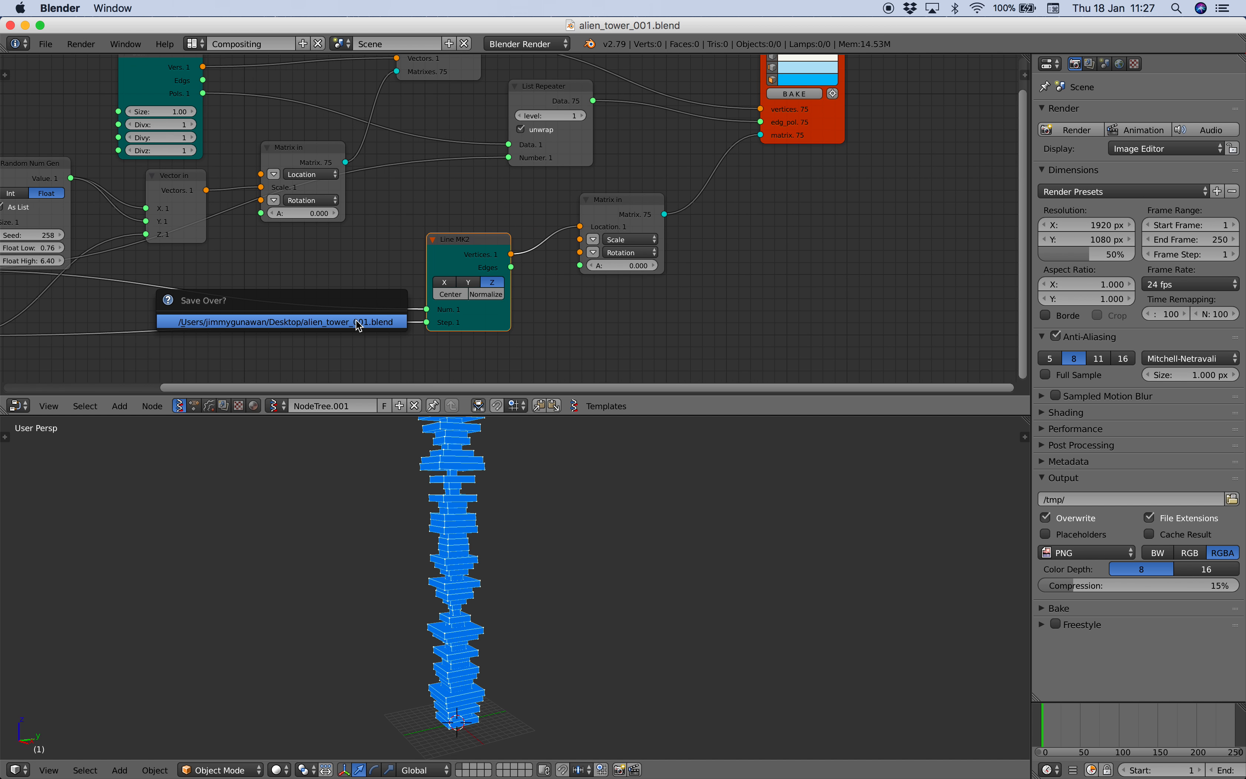
Step: Confirm the save overwrite and add a second Matrix Apply (verts) node via search ('appl')
click(278, 322)
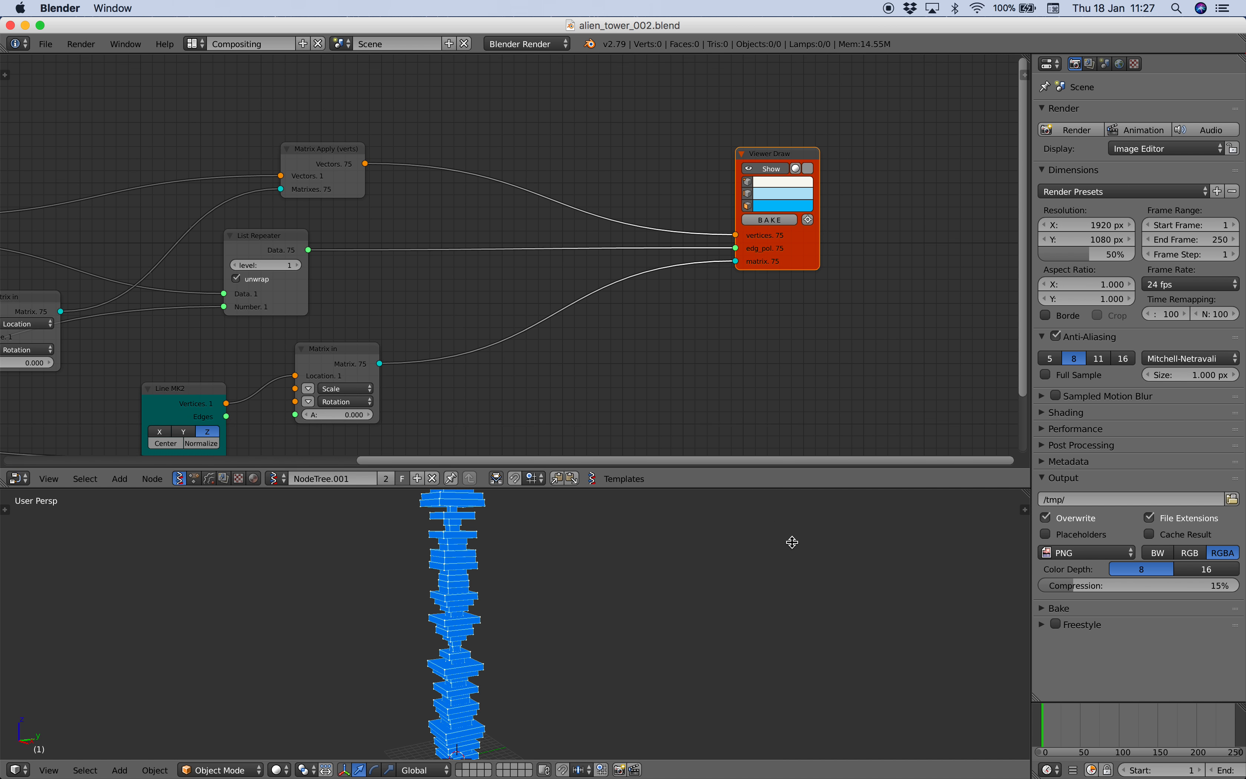
scroll(up, 3)
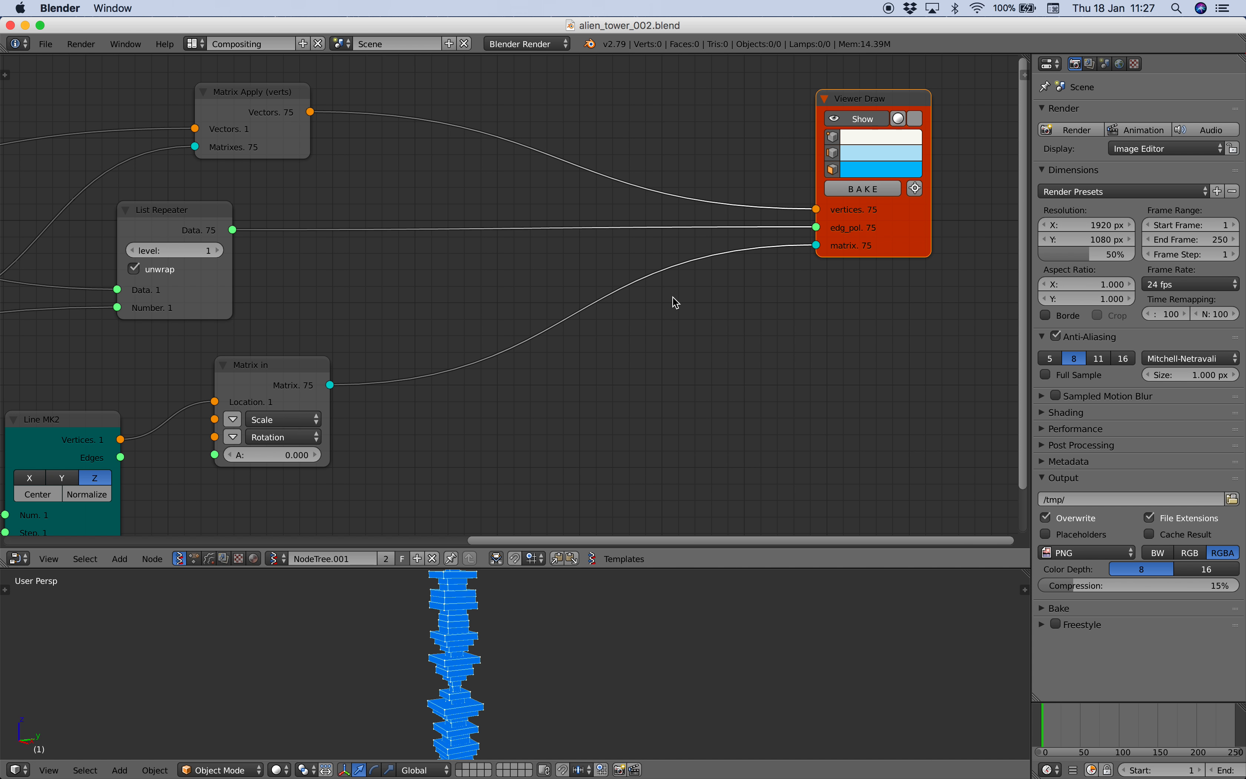
mouse_move(875, 242)
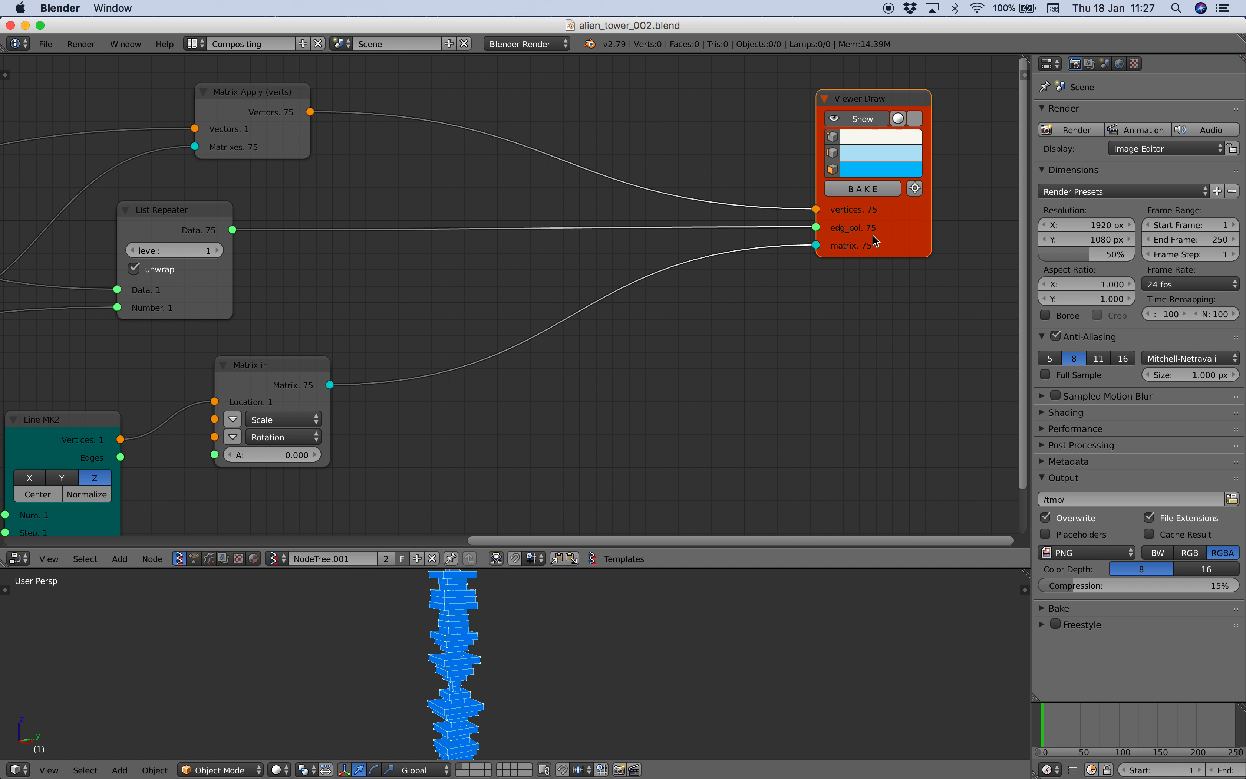
text(appl)
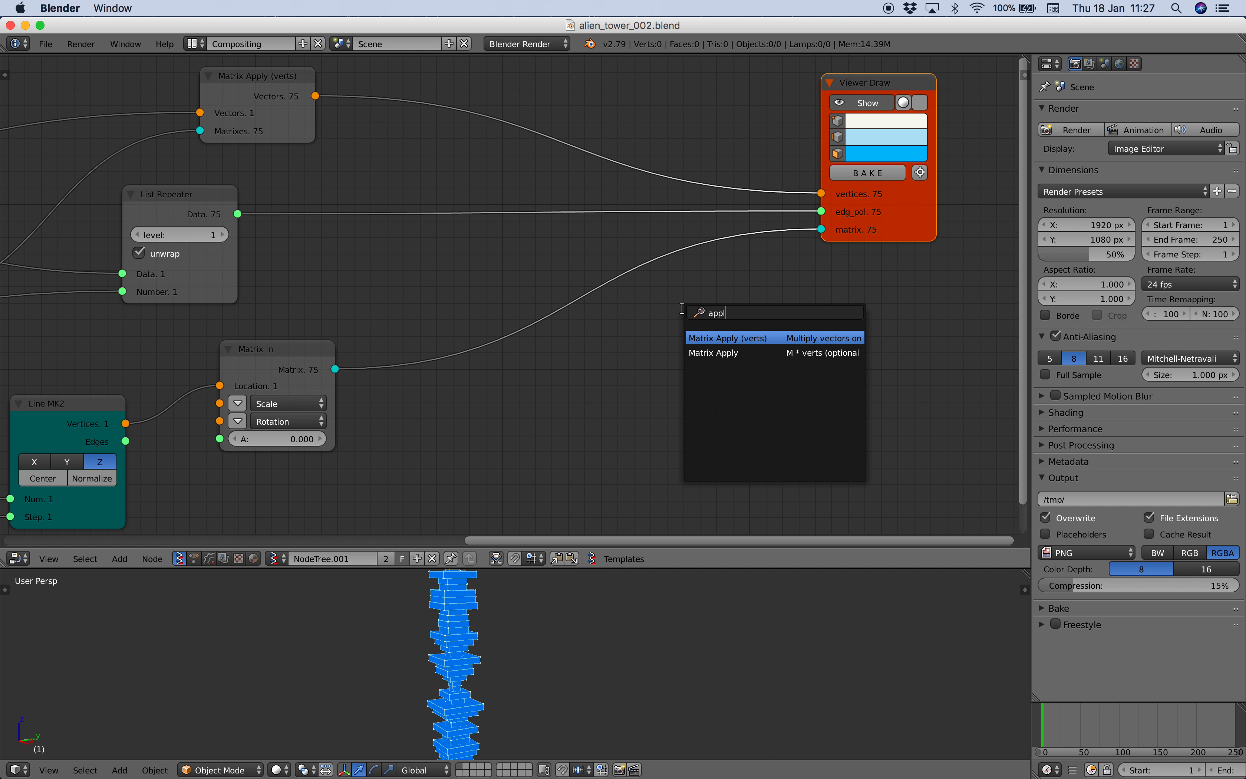
click(725, 337)
text(me)
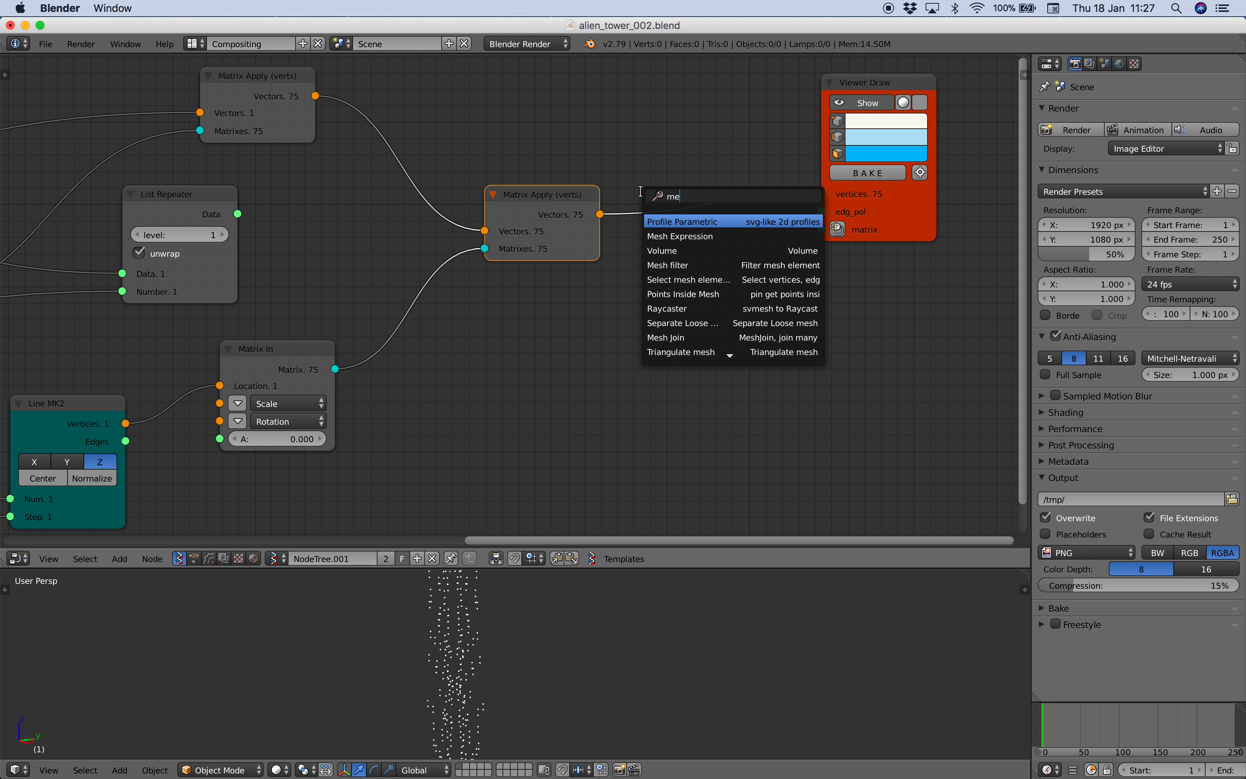
Step: Add a Mesh Join node for the viewer and start File > Save As
click(666, 337)
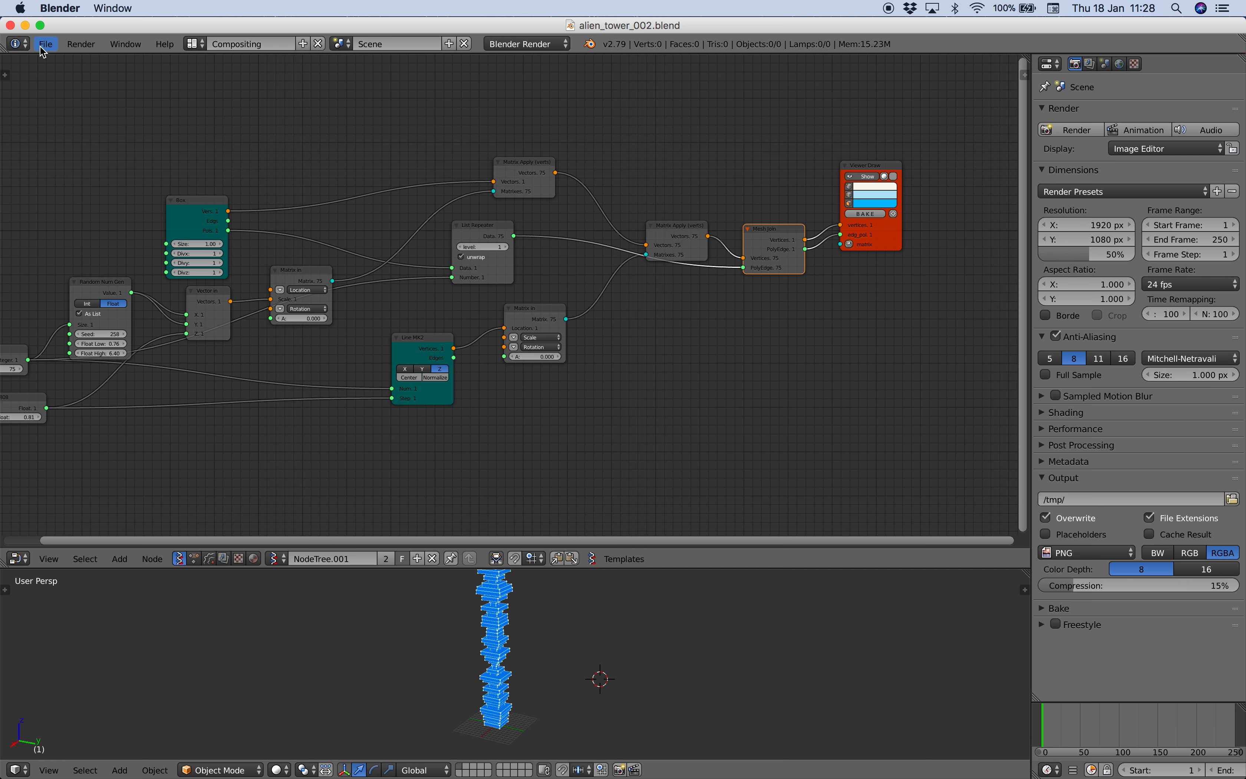
click(44, 44)
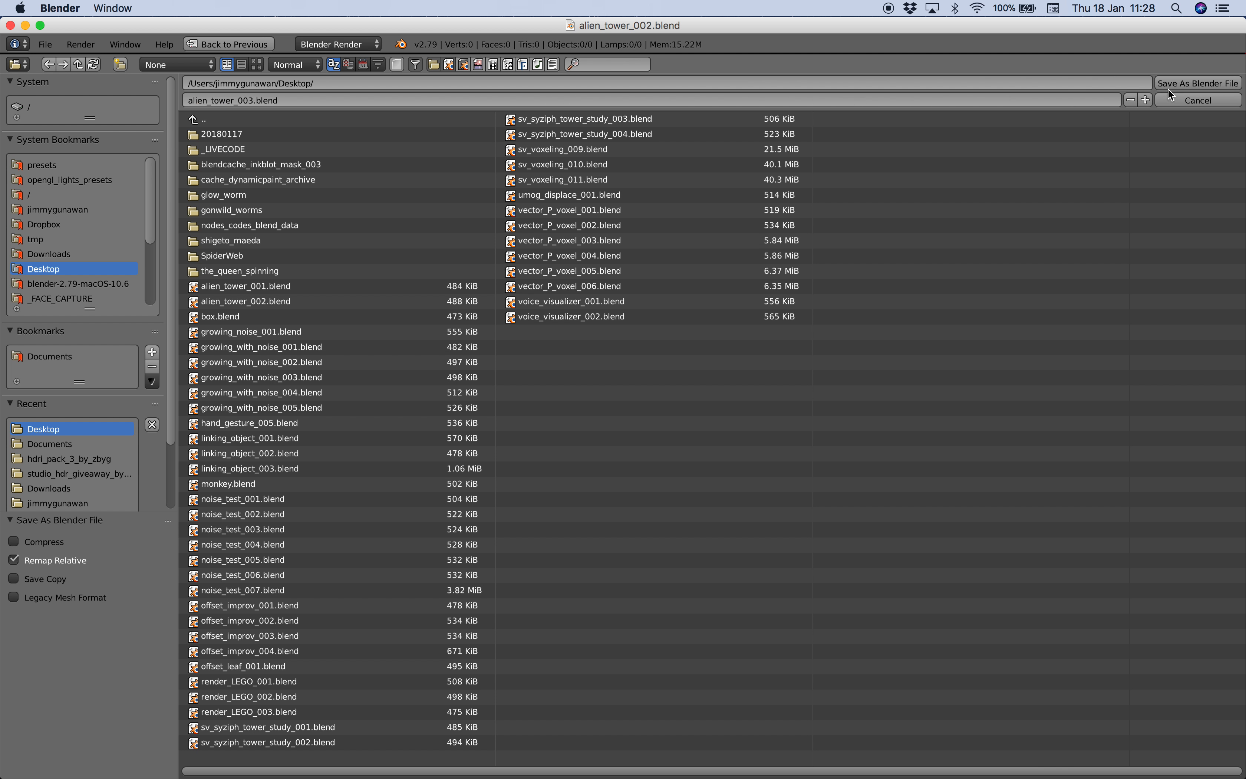
Step: Save the file as alien_tower_003.blend
click(1198, 82)
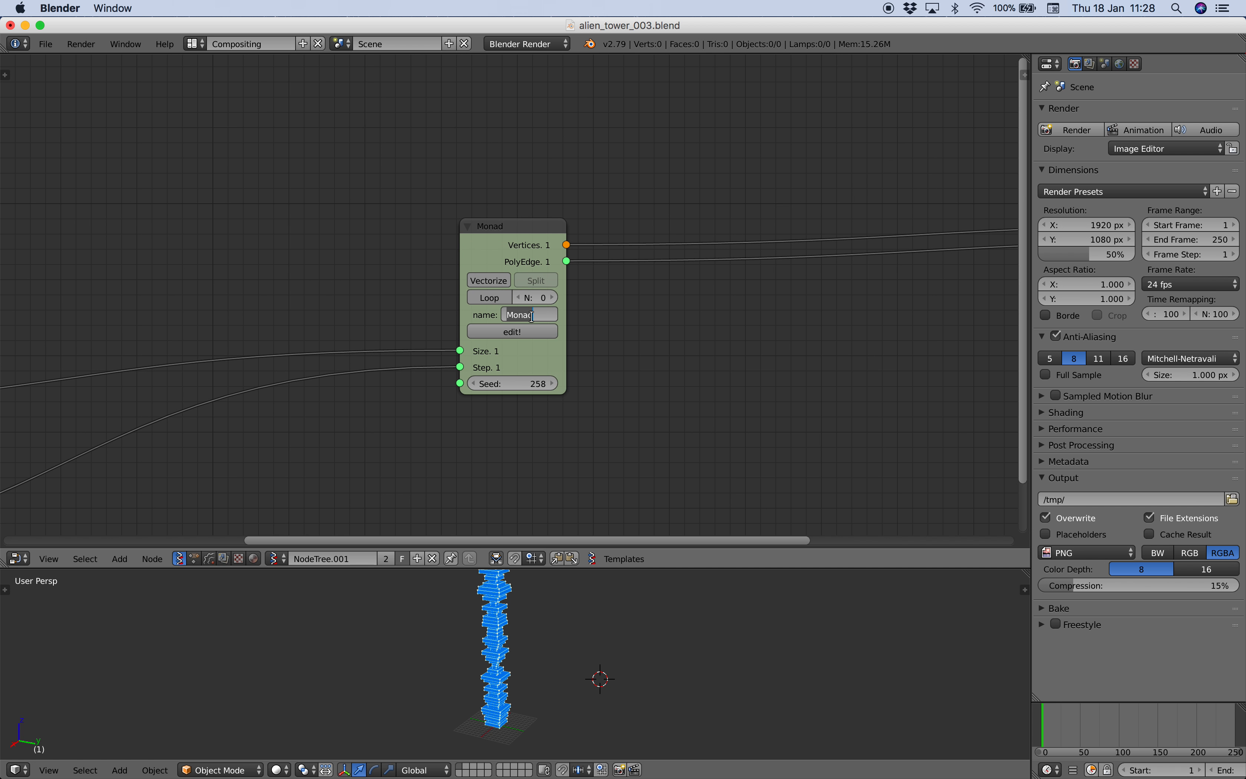
Step: Name the monad node 'Single ALIEN TOWER'
text(Single)
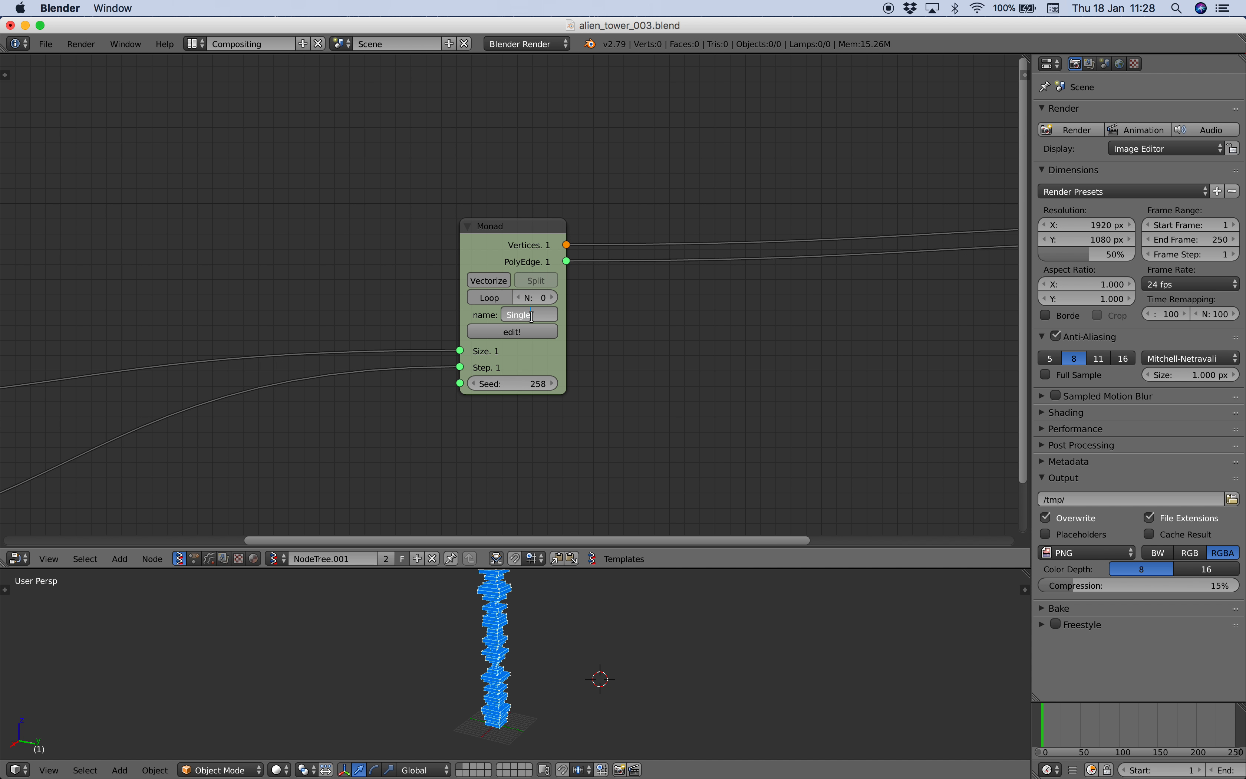
text(ien tower)
text(p)
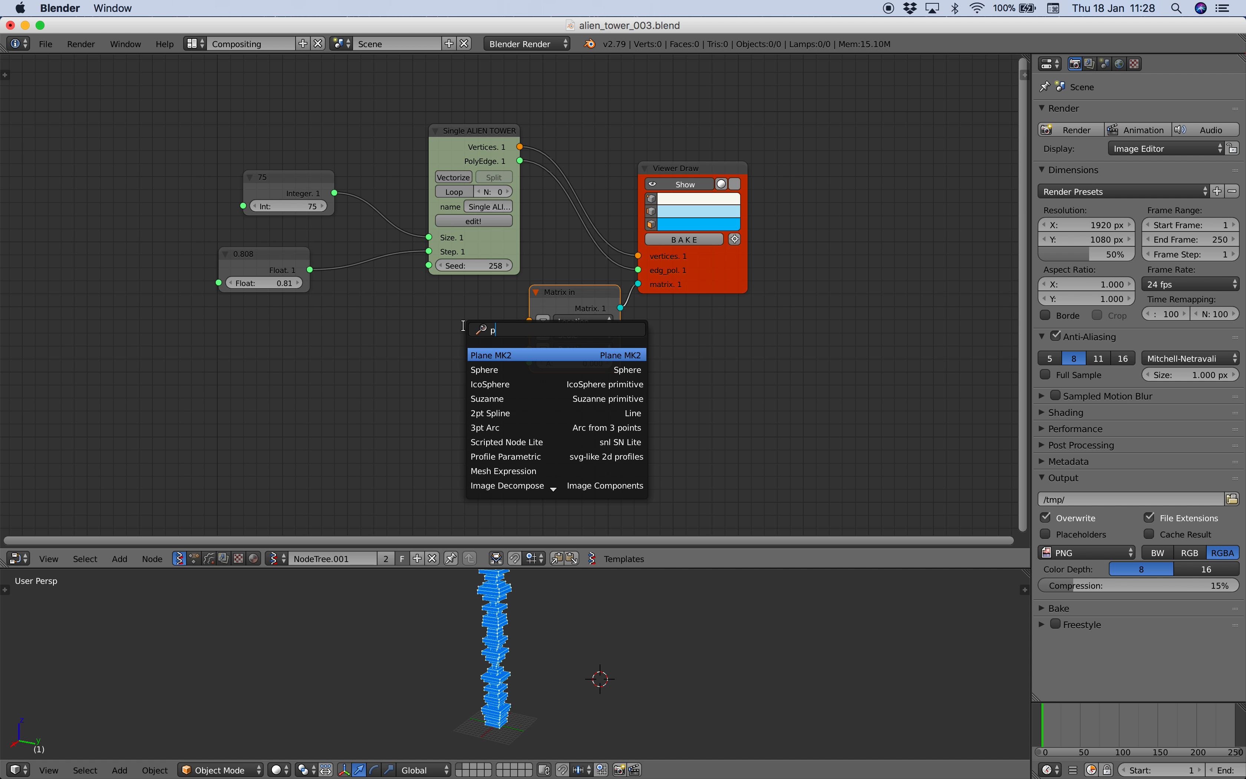
Step: Add a Plane MK2 grid node and a Range Int node (search 'range i') for the Seed input
click(492, 355)
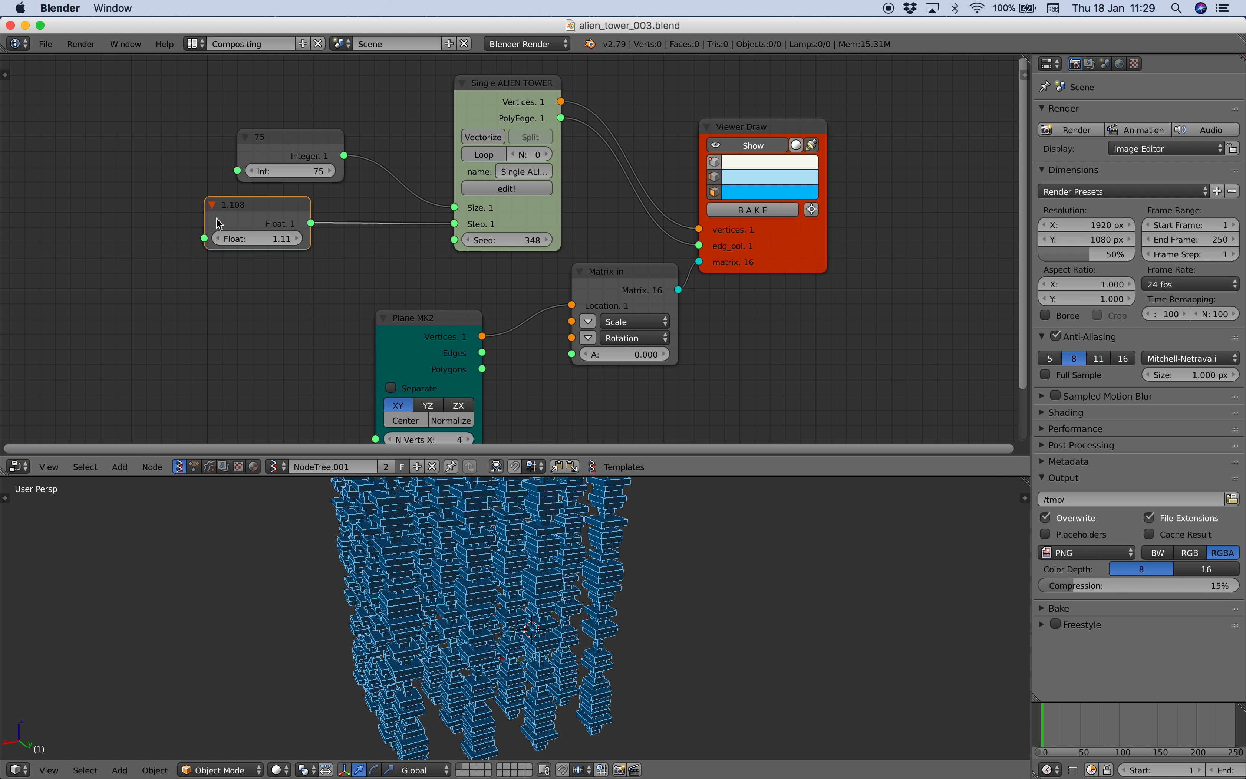
text(range i)
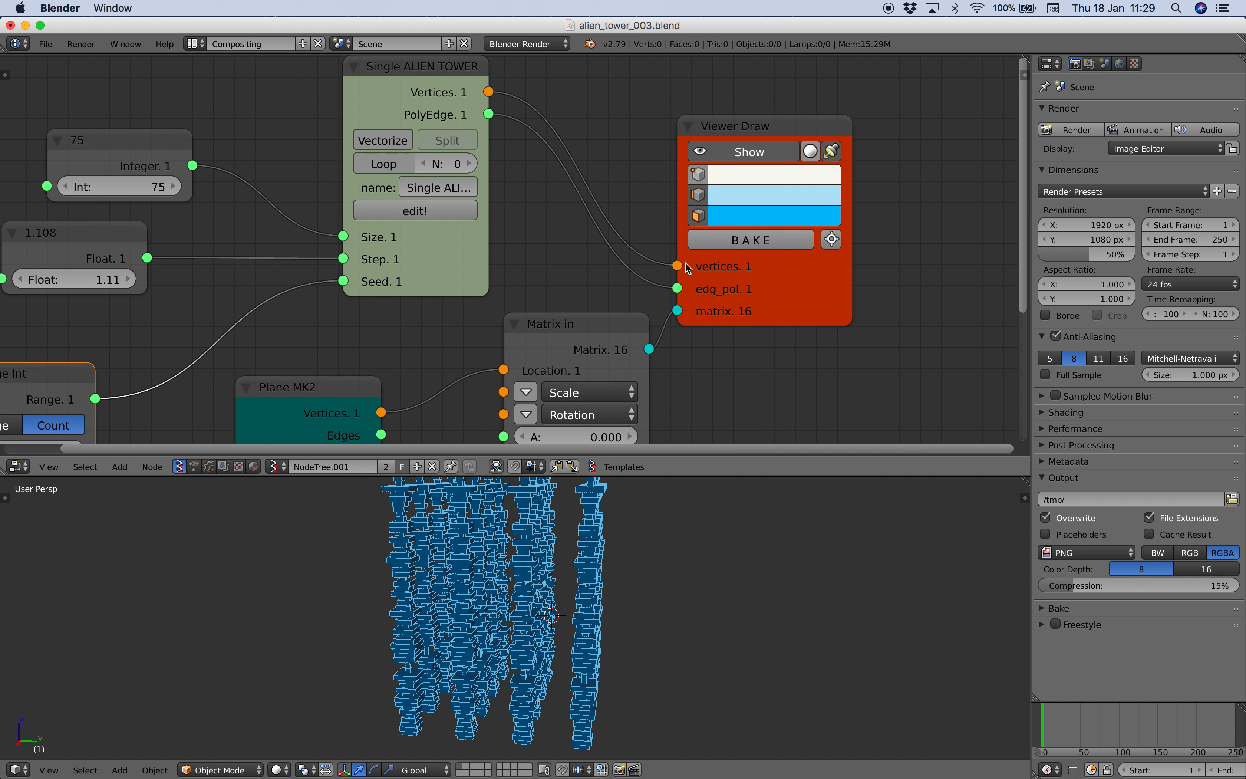
Step: Adjust the start value of the upper Range Int feeding the vectorized monad
scroll(down, 3)
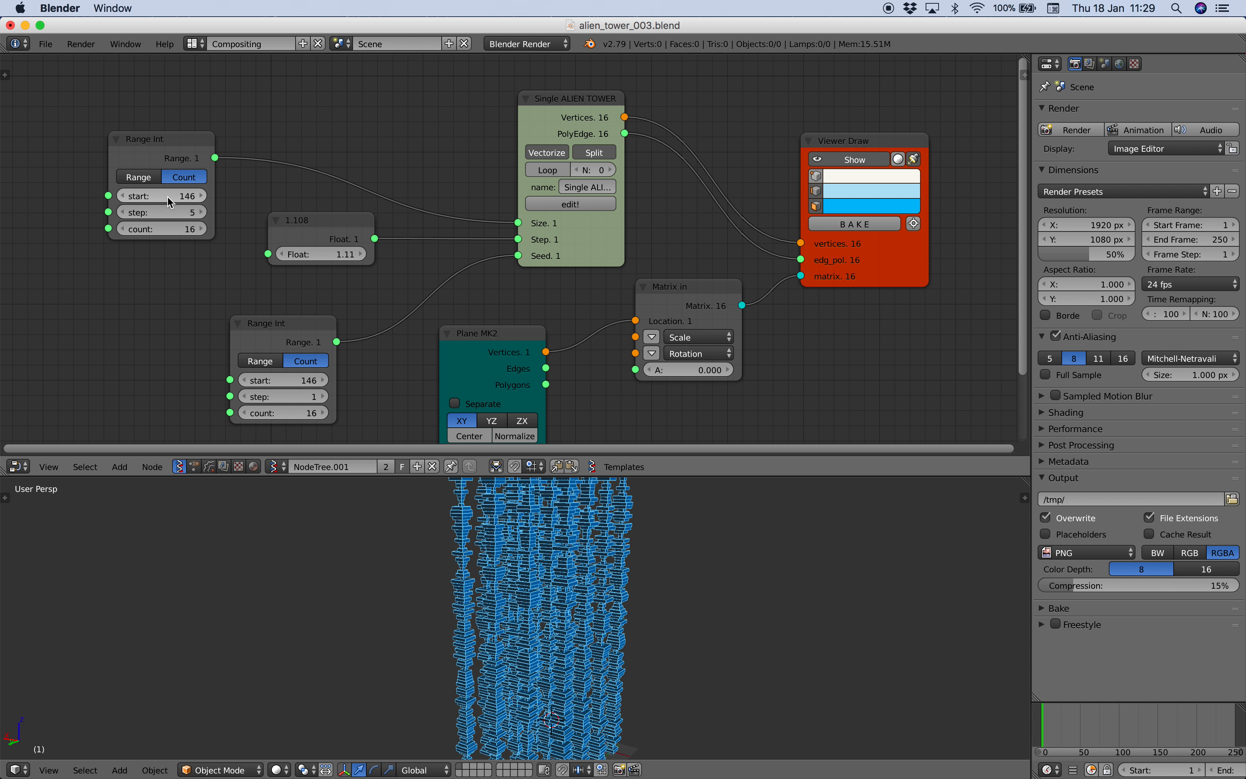
drag(159, 196, 175, 196)
text(ra)
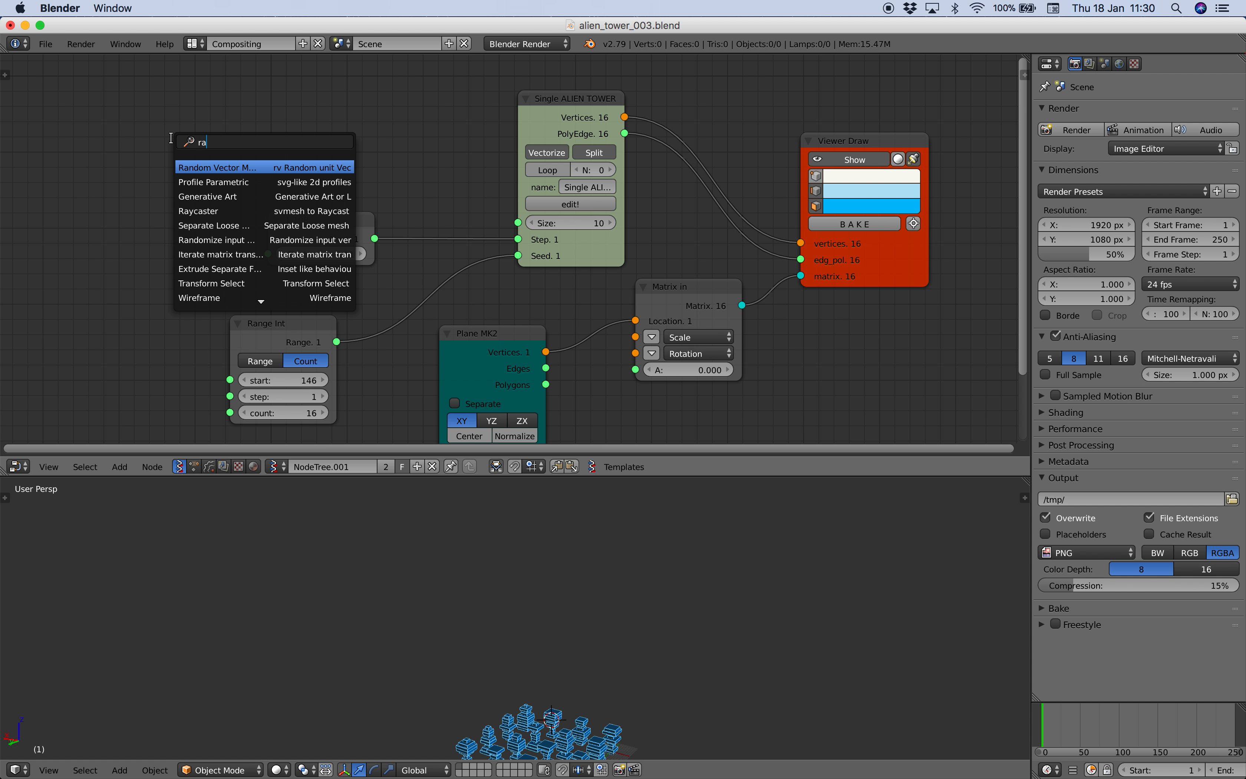
click(216, 167)
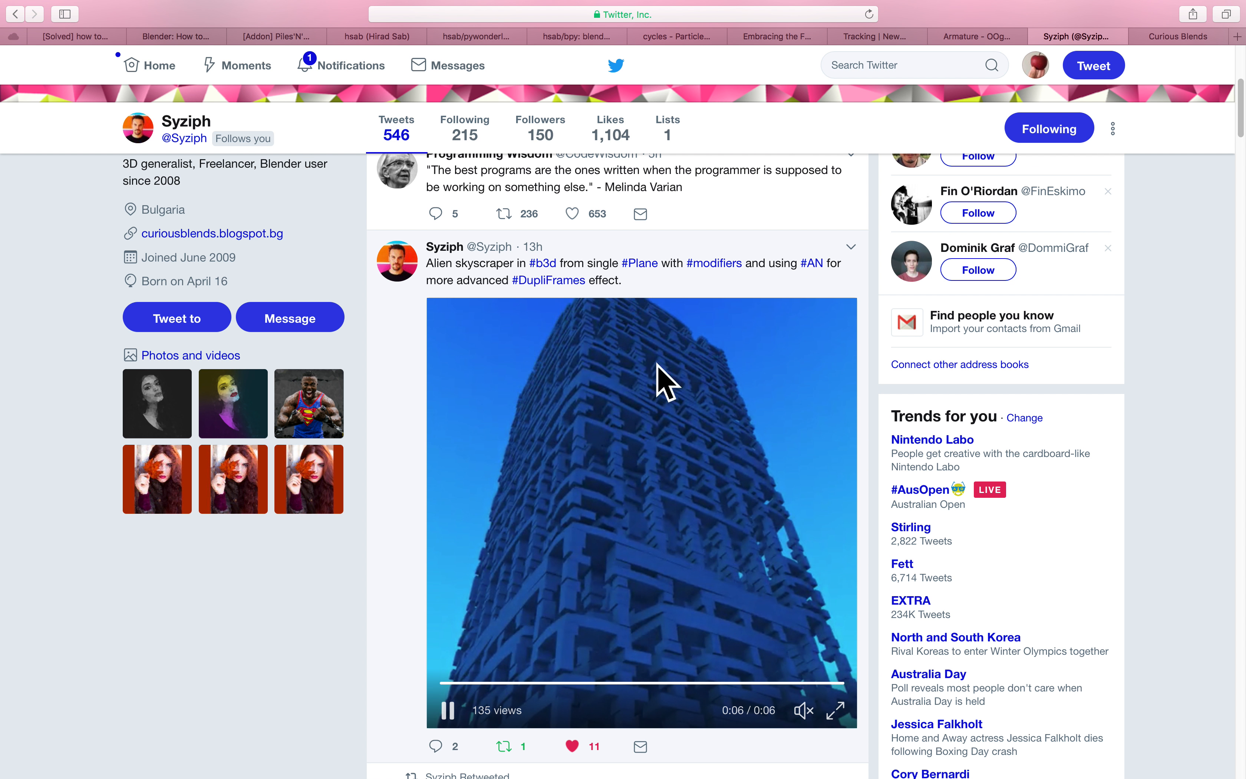
Step: Play the alien skyscraper video in the Twitter tweet and scroll the feed
click(505, 679)
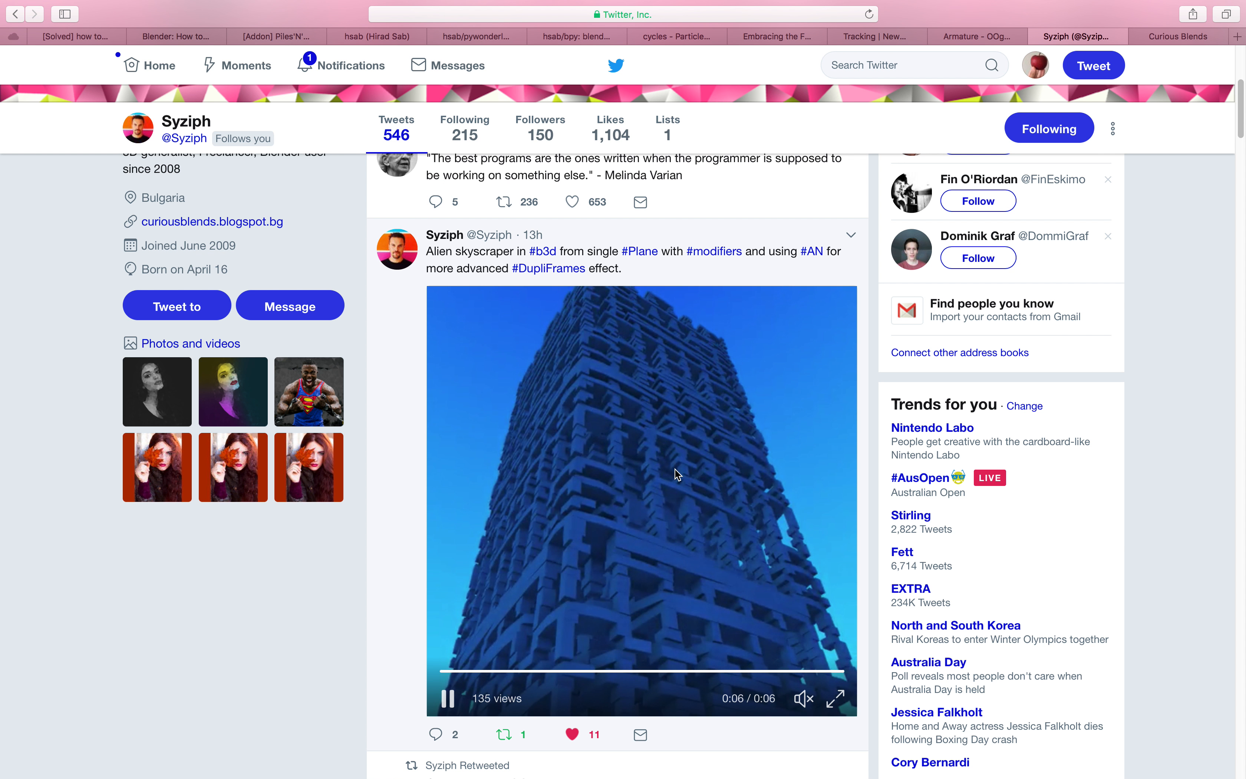
scroll(down, 3)
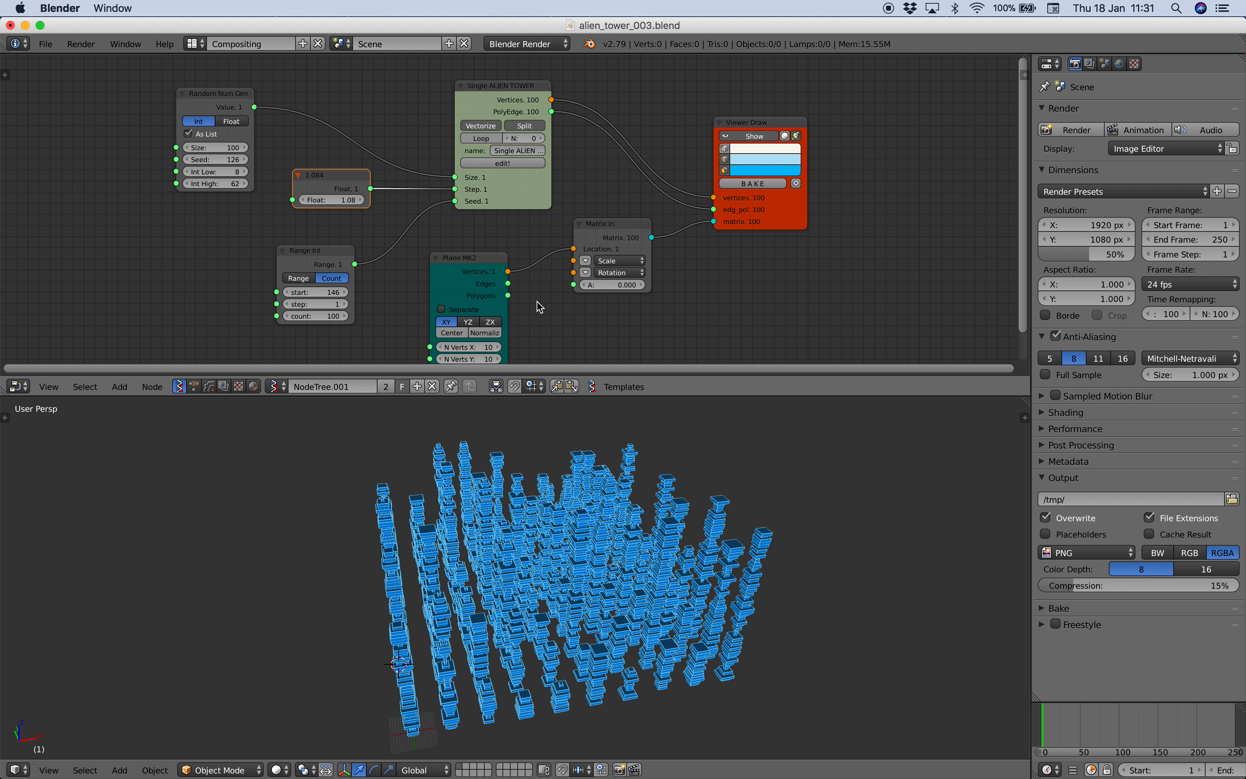
mouse_move(888, 77)
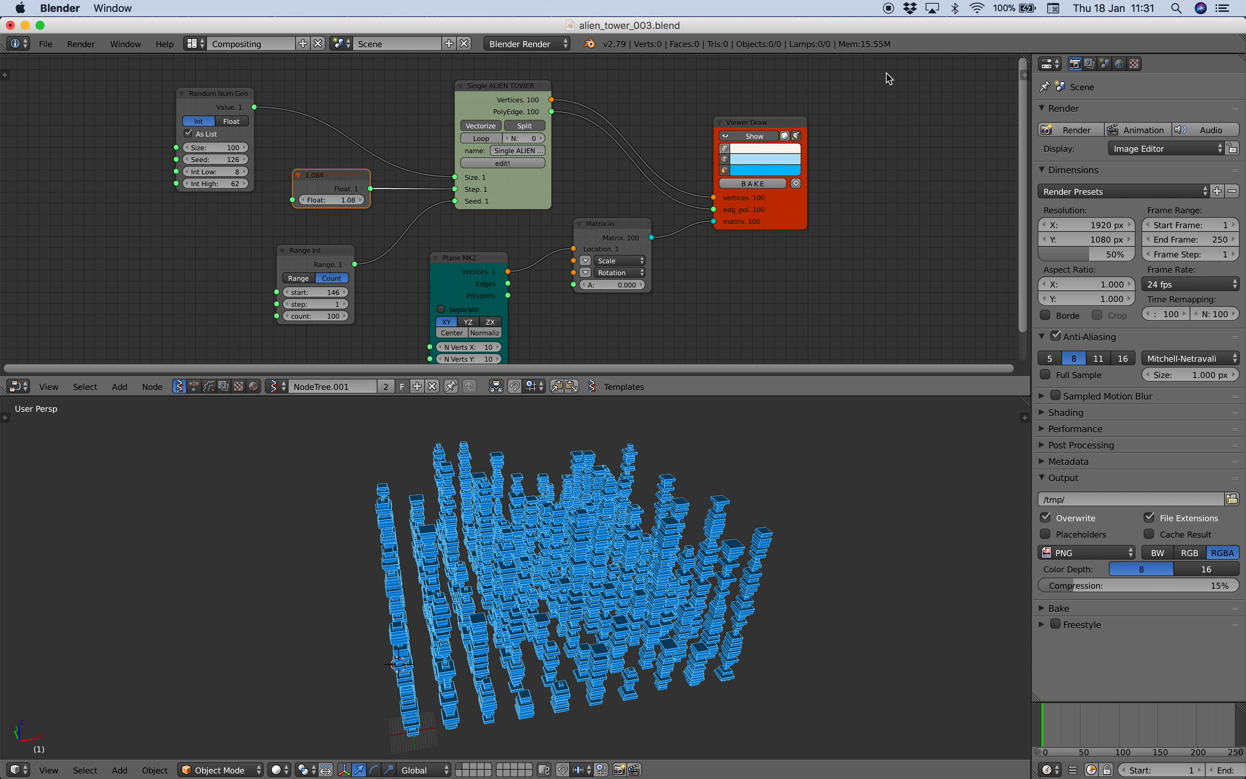